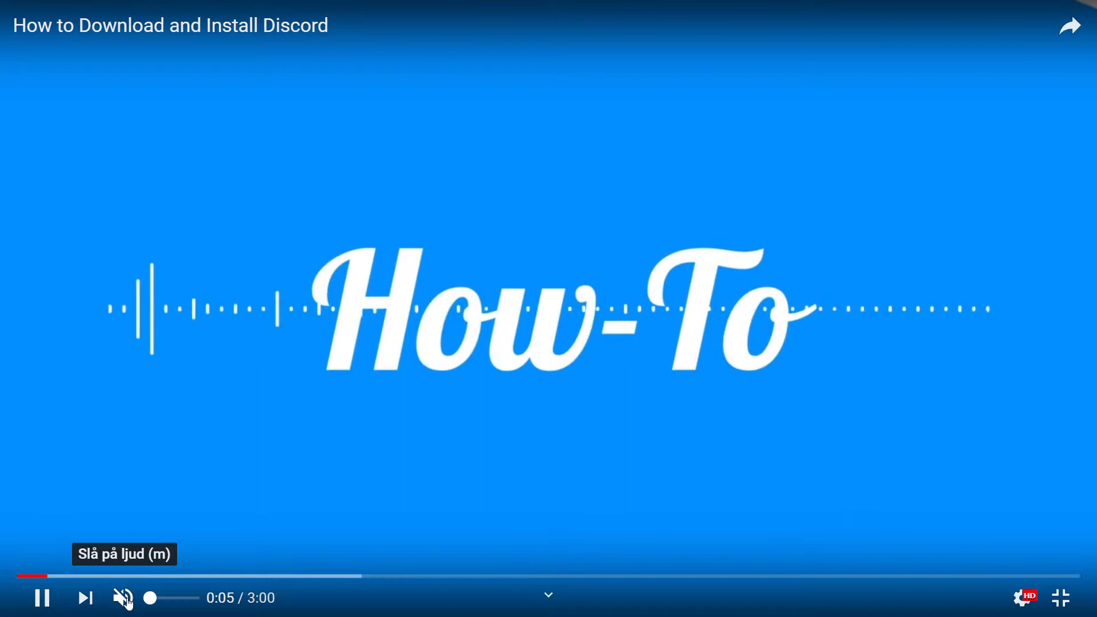
# Let the tutorial play past the How-To intro to the Windows desktop title card
pyautogui.click(123, 596)
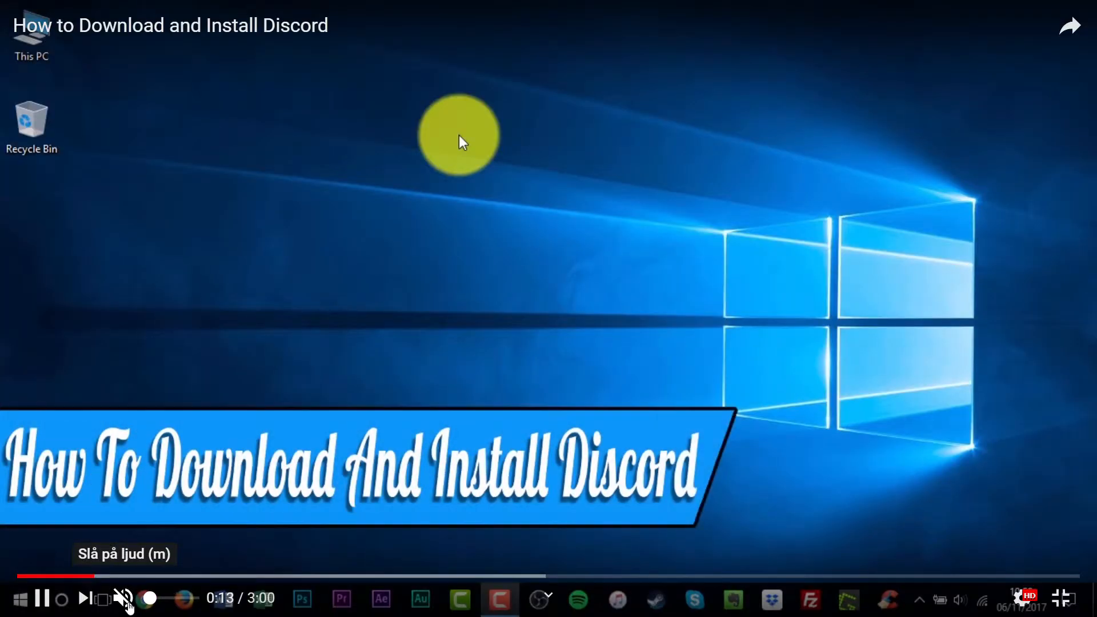
# Drag the tutorial ahead to about 0:36, where the discordapp.com homepage is shown
pyautogui.moveTo(66, 576); pyautogui.dragTo(105, 576)
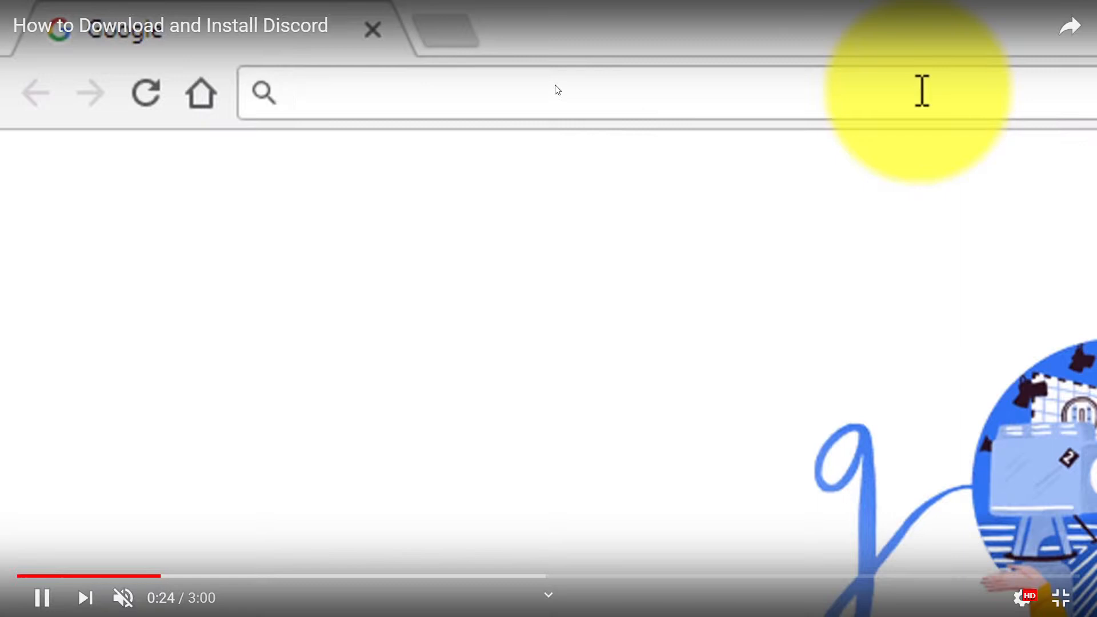
pyautogui.write('discordapp.com')
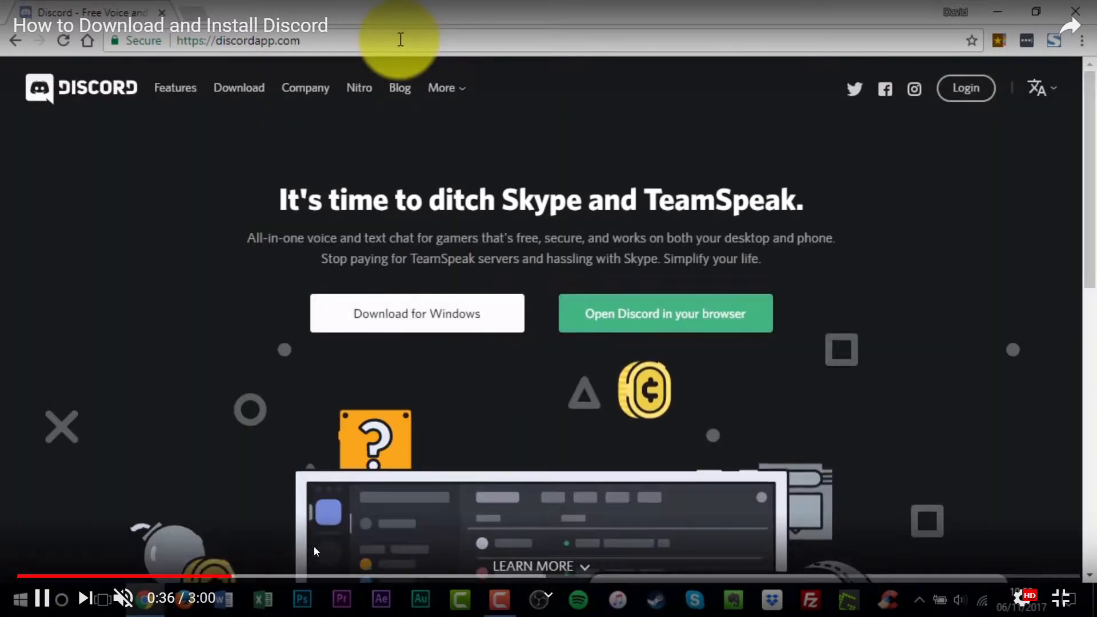
pyautogui.moveTo(420, 294)
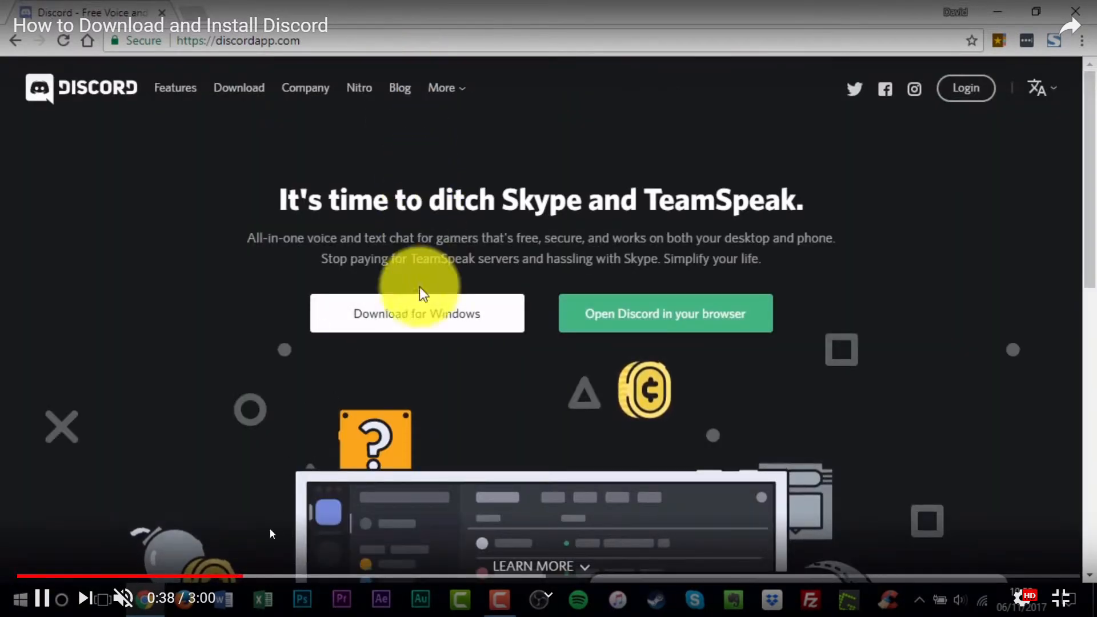
# Skip the tutorial to about 1:00, where DiscordSetup.exe appears in the download bar
pyautogui.click(417, 313)
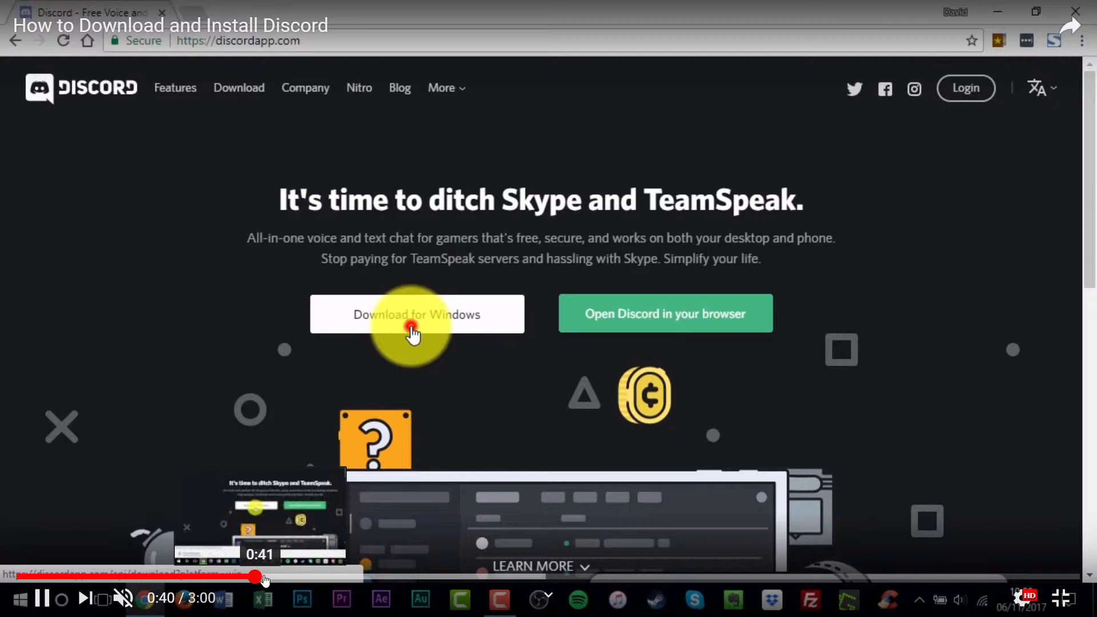
pyautogui.click(416, 313)
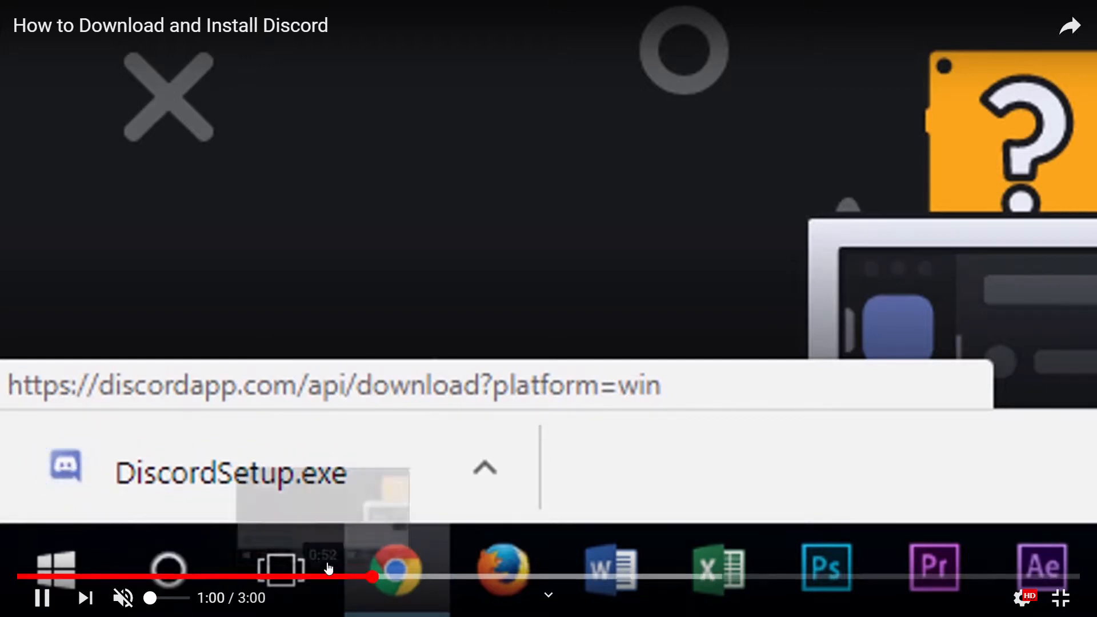
# Skip the tutorial to 1:36, showing the Discord installer on update 2 of 4
pyautogui.click(224, 473)
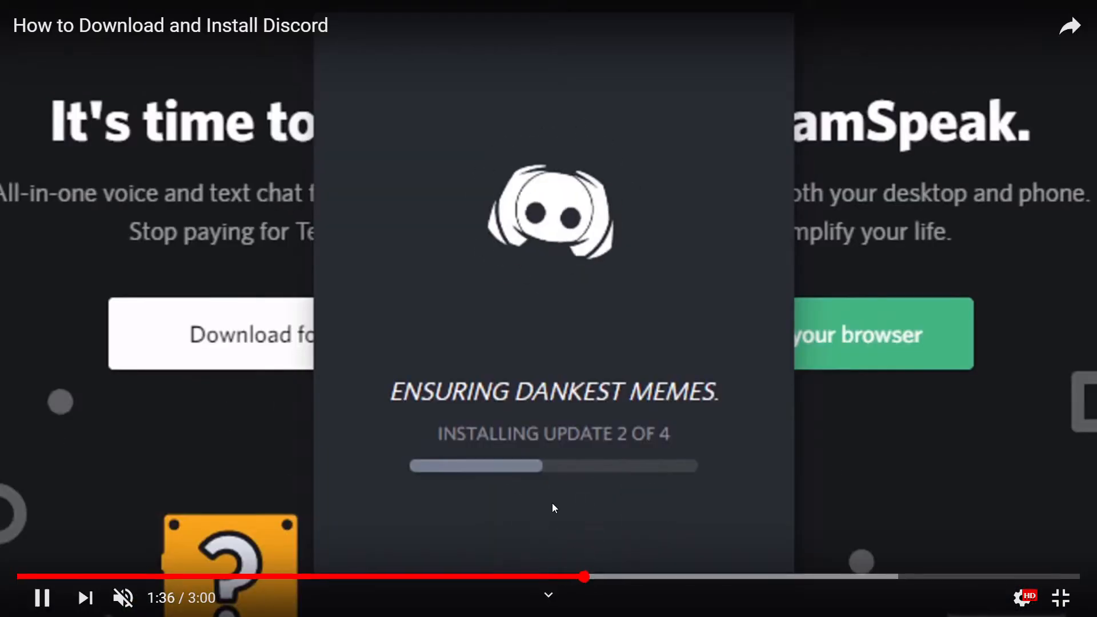
pyautogui.moveTo(638, 576)
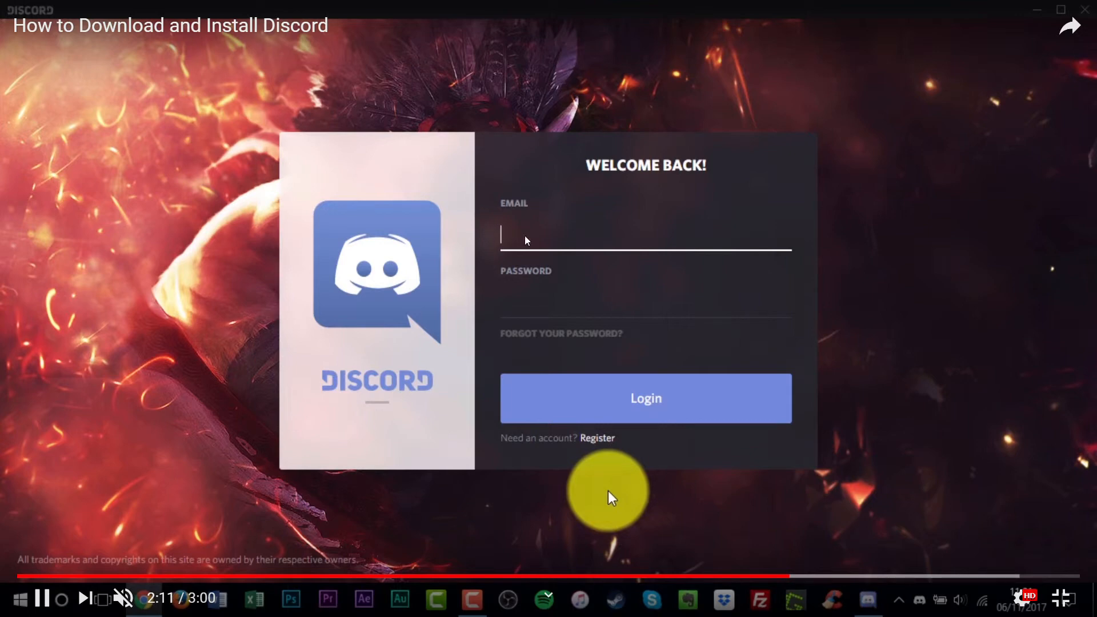
# Skip past the registration form to 2:36, where Discord's Friends screen is open
pyautogui.click(596, 438)
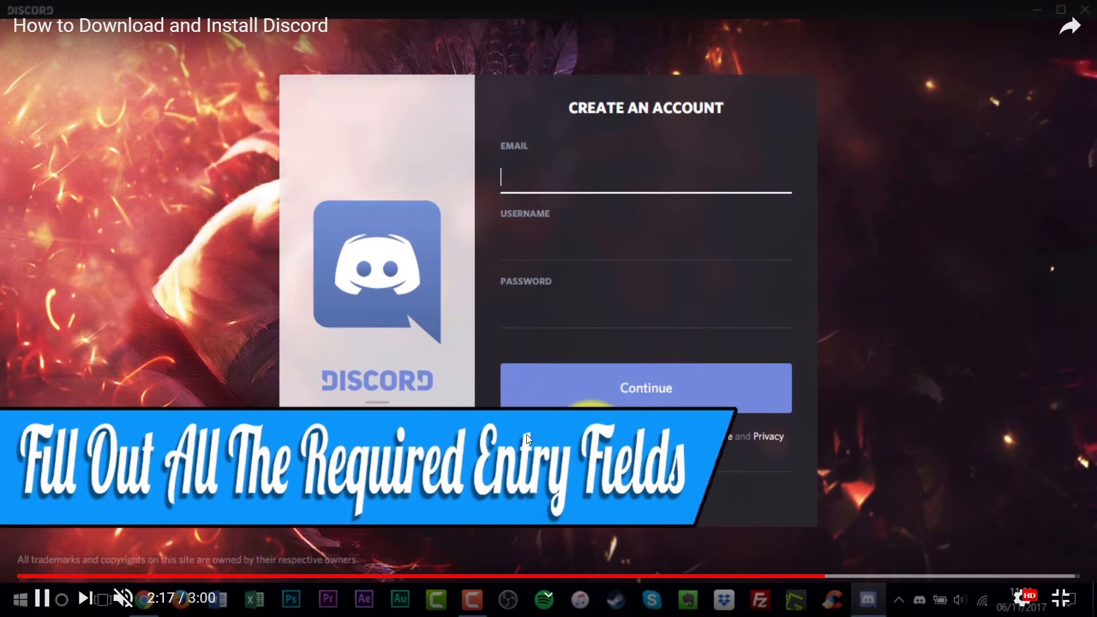
pyautogui.moveTo(666, 281)
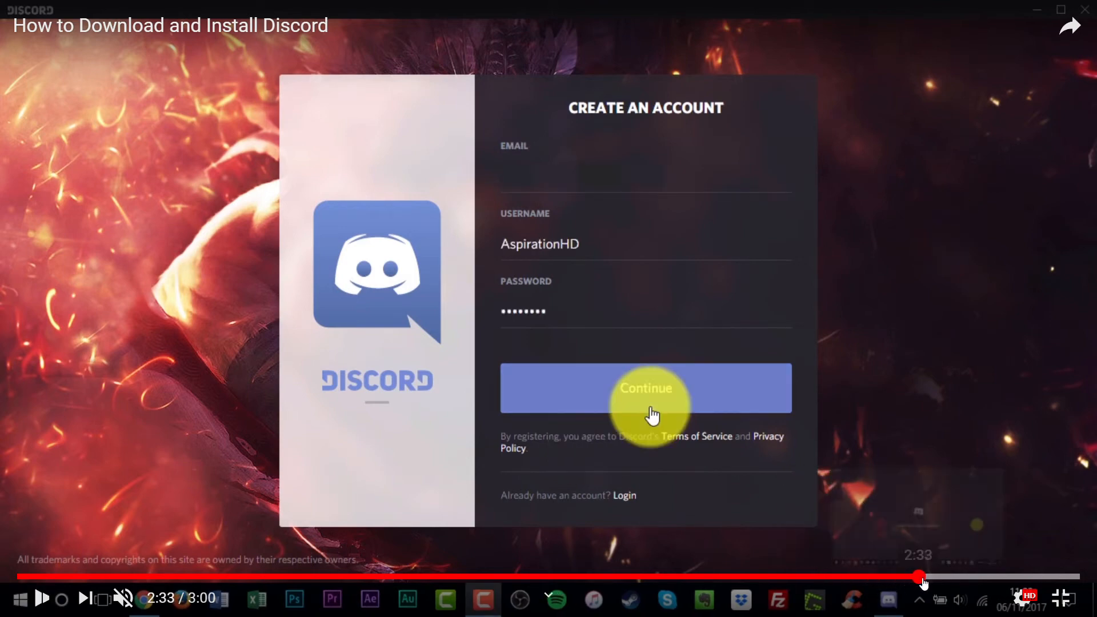
pyautogui.click(644, 387)
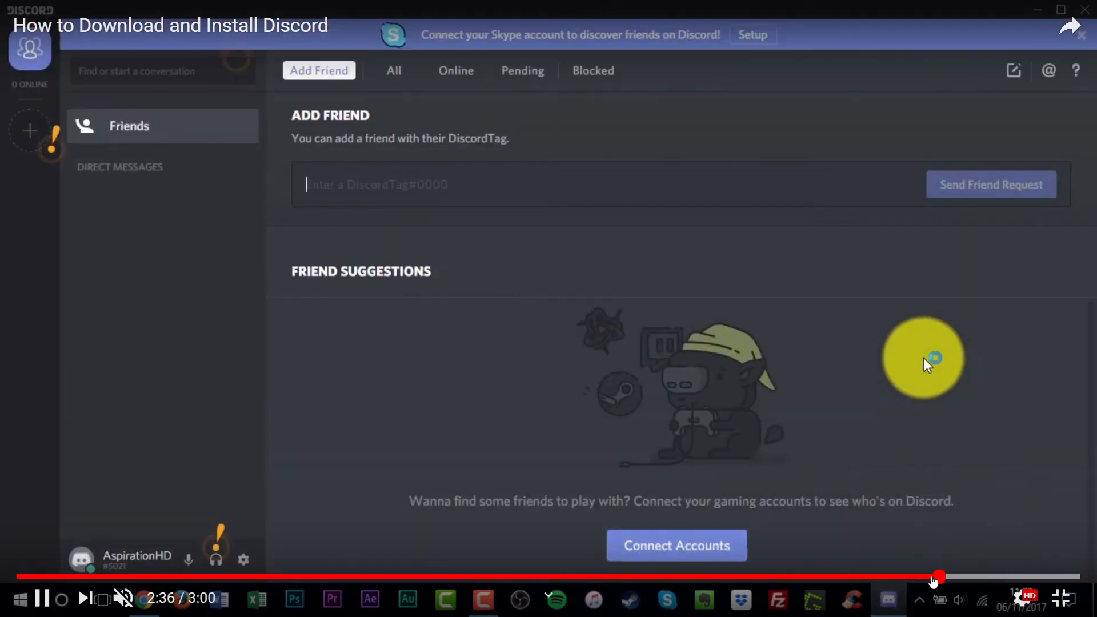